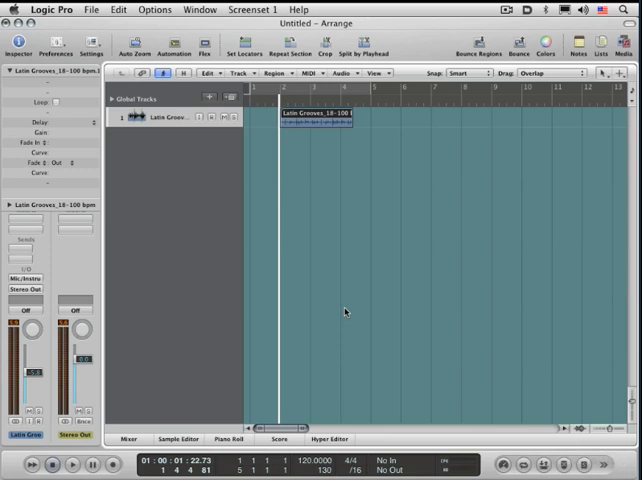
{"action": "mouse_move", "coordinate": [294, 134]}
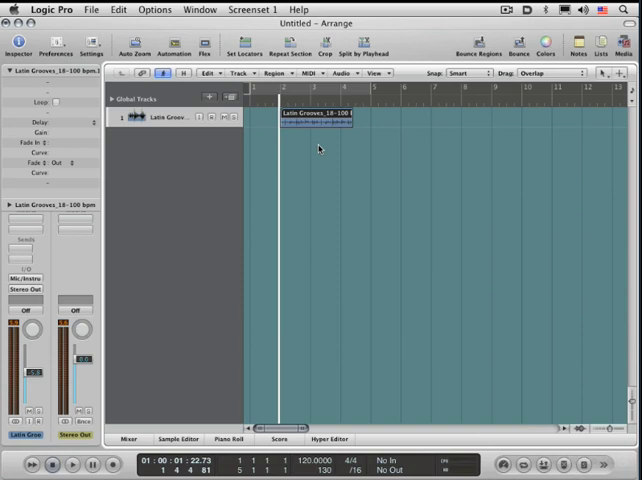
{"action": "mouse_move", "coordinate": [320, 220]}
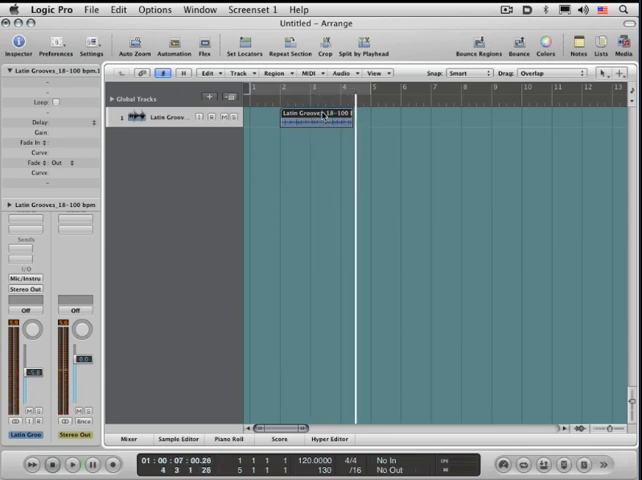
Step: Send the Latin Grooves drum region to Apple Loops Utility from the Region menu
{"action": "left_click", "coordinate": [348, 72]}
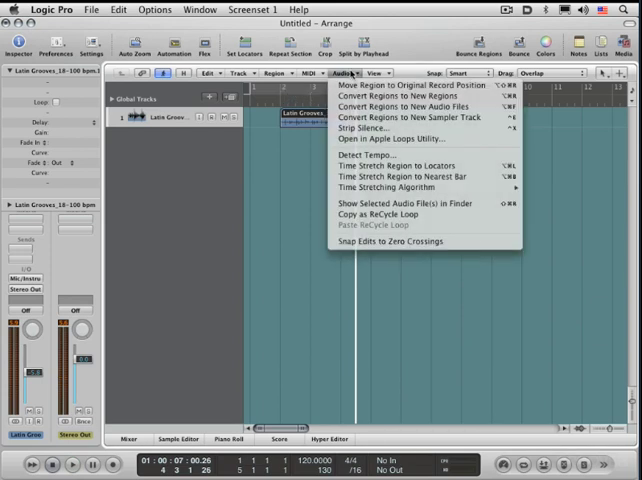
{"action": "left_click", "coordinate": [388, 138]}
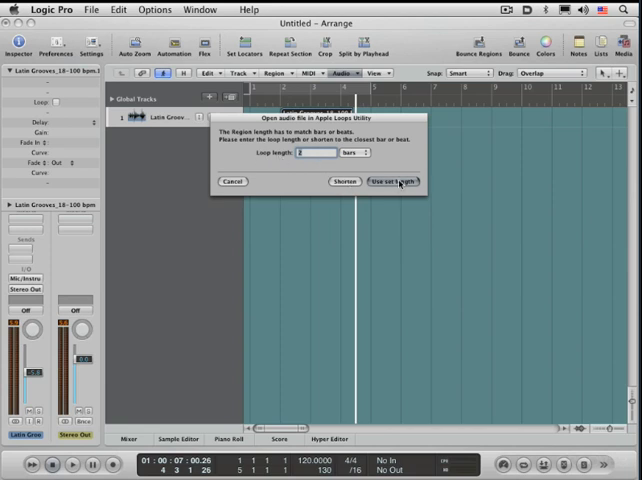
Step: Confirm Open in Utility for the two-bar drum region at the loop-length prompt
{"action": "left_click", "coordinate": [390, 180]}
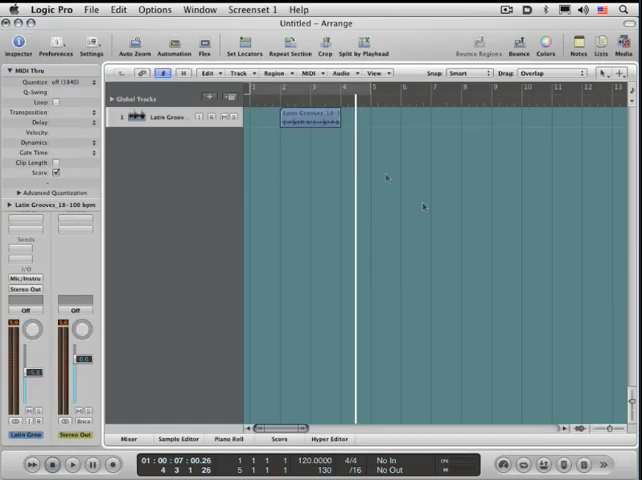
{"action": "left_click", "coordinate": [300, 116]}
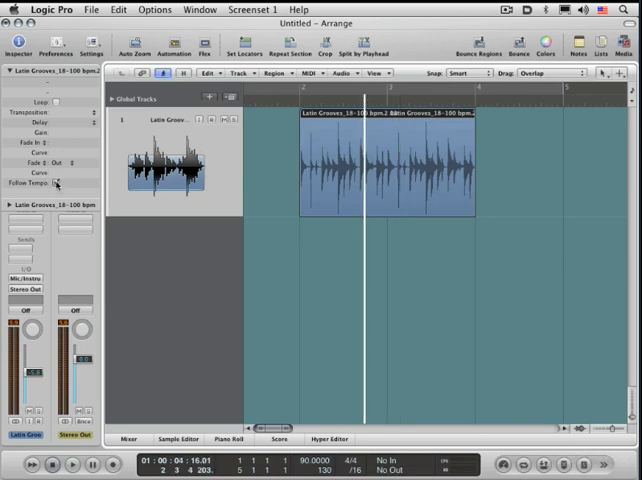
Step: Tick Follow Tempo in the region Inspector so the loop plays at 90 bpm
{"action": "left_click", "coordinate": [56, 184]}
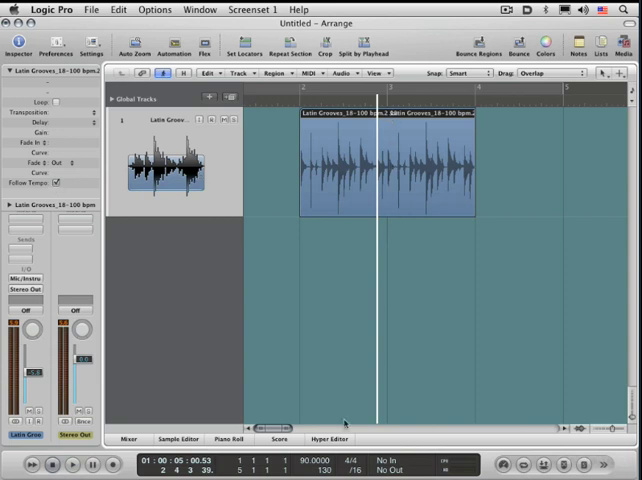
{"action": "mouse_move", "coordinate": [304, 392]}
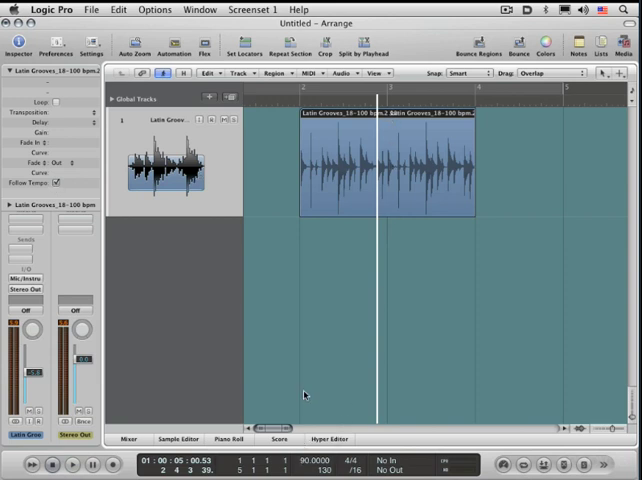